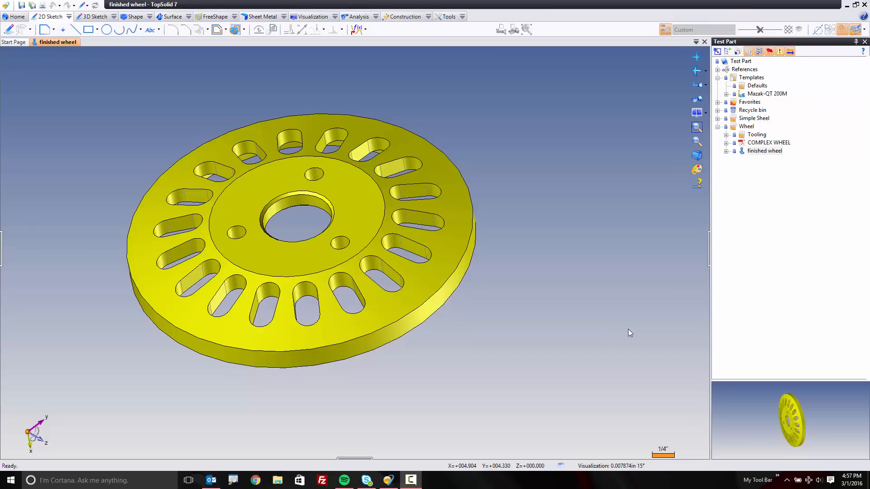
pyautogui.moveTo(619, 316)
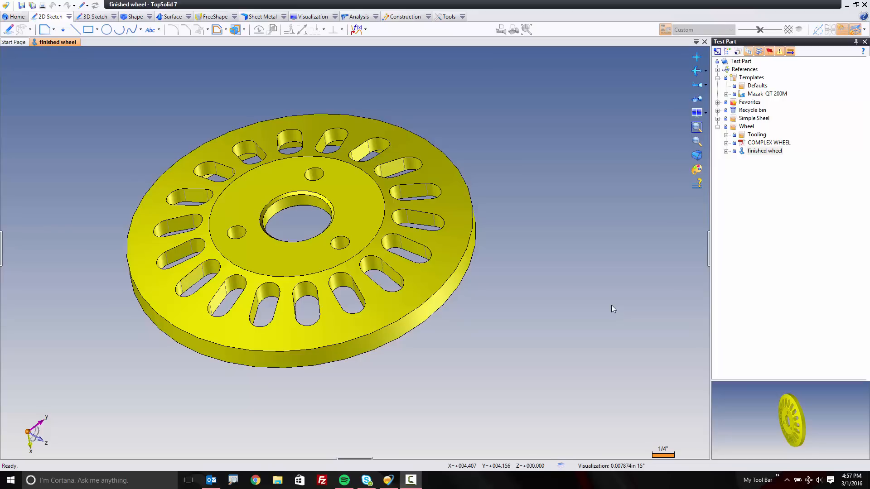
# Step: View the wheel's other face, then open the Mazak-QT 200M lathe template
pyautogui.scroll(-3)
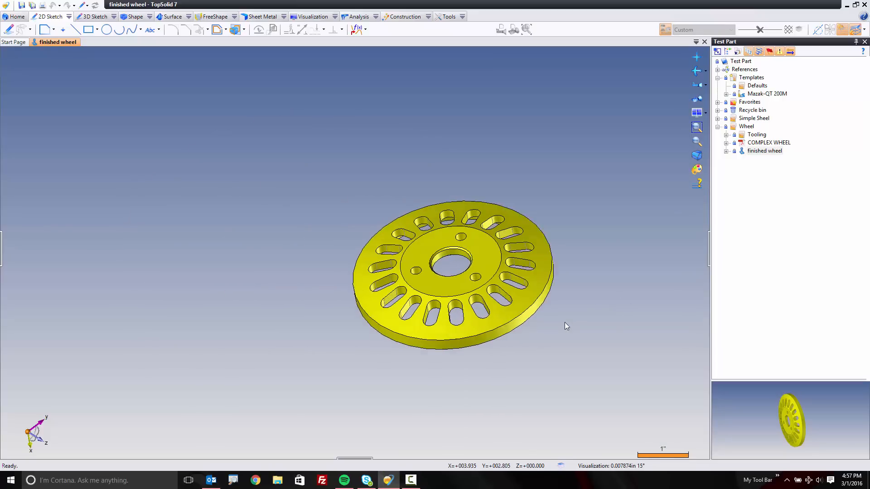
pyautogui.moveTo(449, 272); pyautogui.dragTo(355, 261)
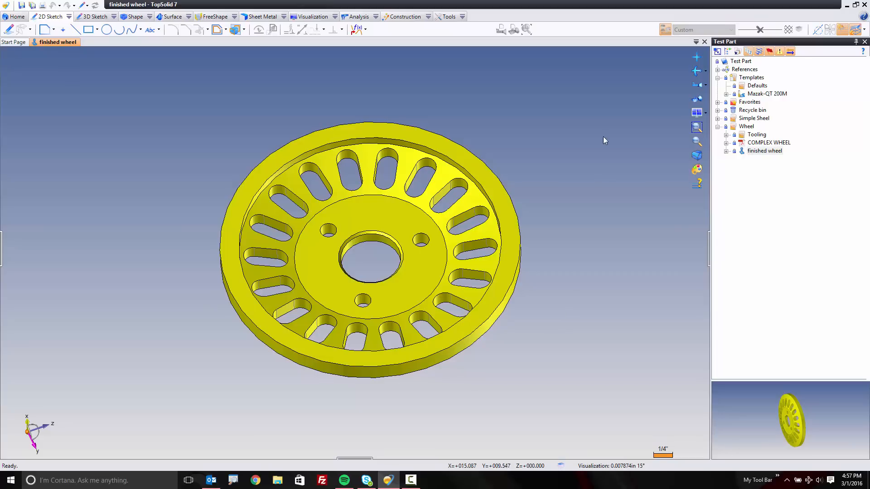
pyautogui.doubleClick(767, 94)
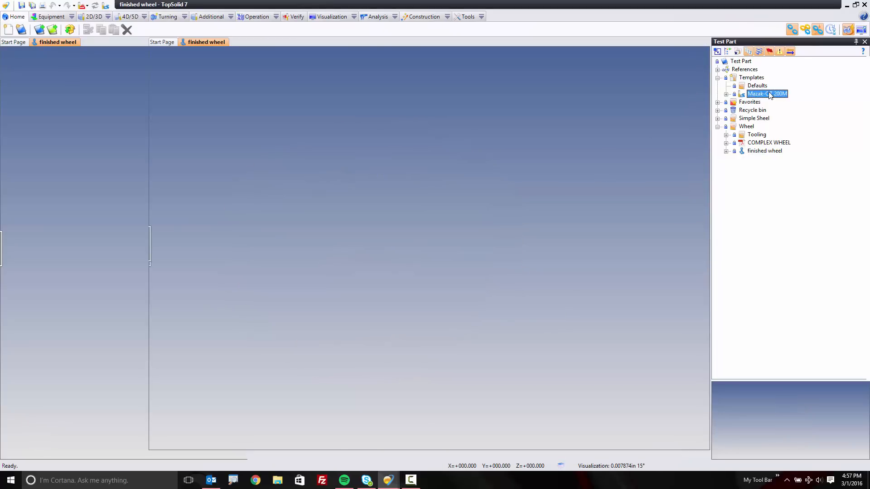
pyautogui.doubleClick(766, 93)
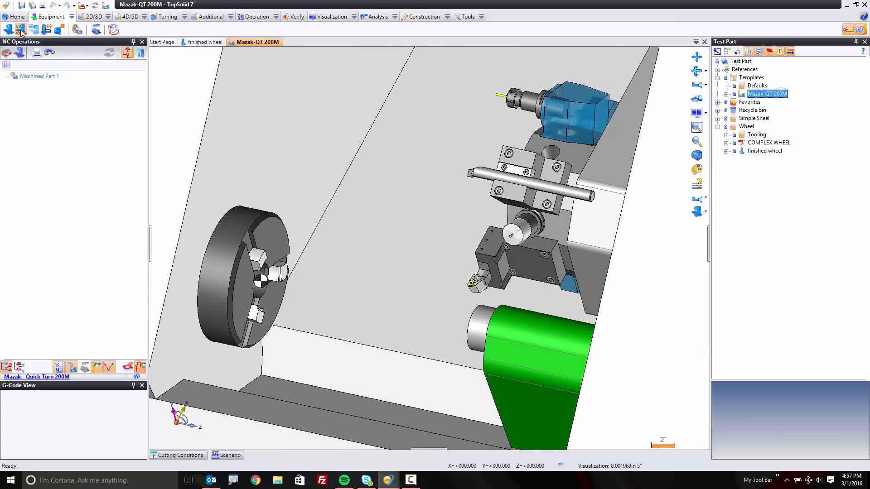
# Step: Preview the chuck and turret rotations in Test Machine Axis, then cancel without applying
pyautogui.click(21, 30)
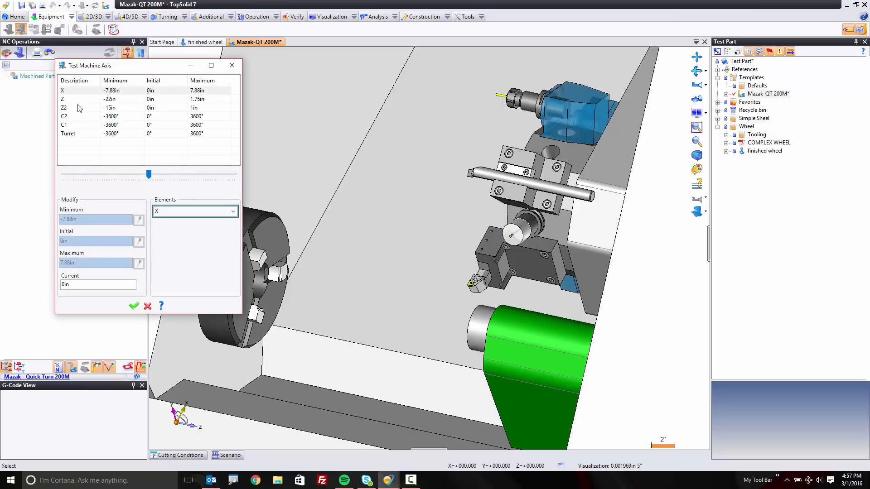
pyautogui.moveTo(149, 174); pyautogui.dragTo(133, 174)
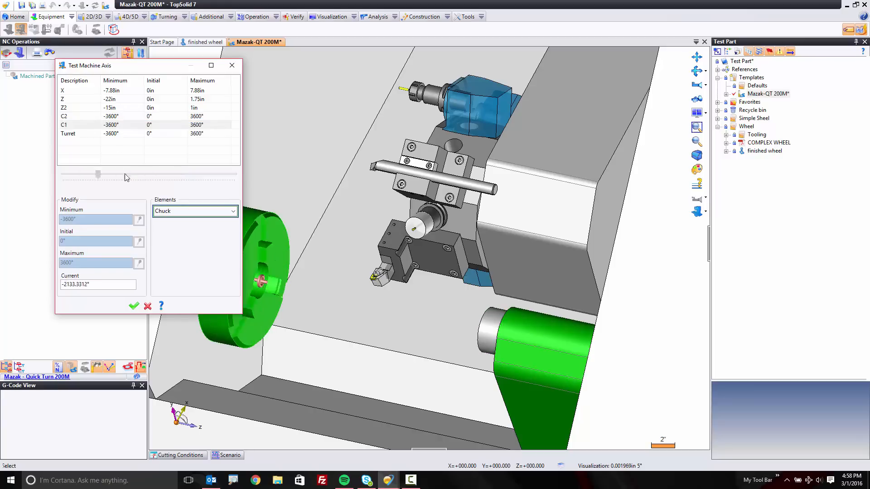
pyautogui.moveTo(98, 175); pyautogui.dragTo(150, 175)
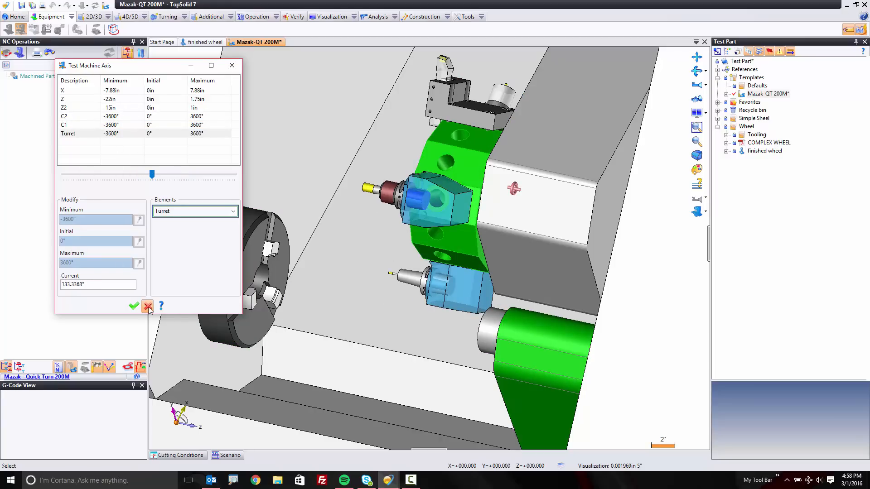
pyautogui.click(148, 306)
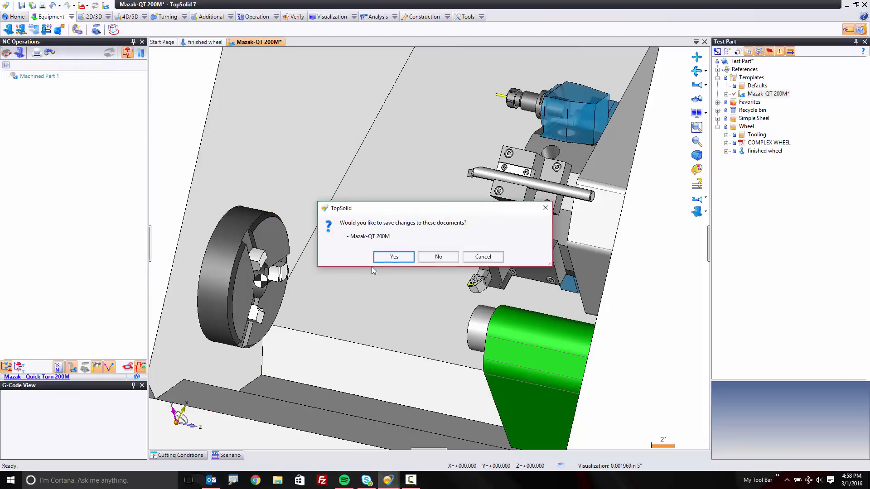
# Step: Discard lathe changes and start a Machined Part Setup on the finished wheel
pyautogui.click(438, 256)
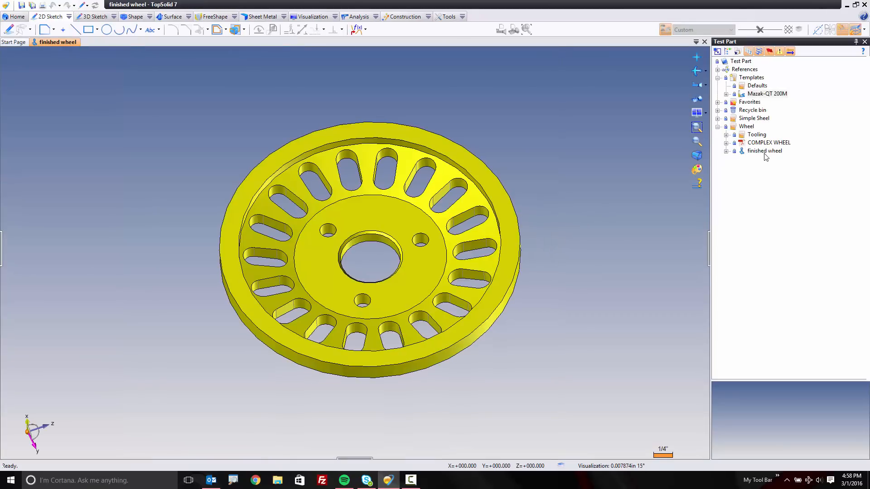
pyautogui.moveTo(764, 151)
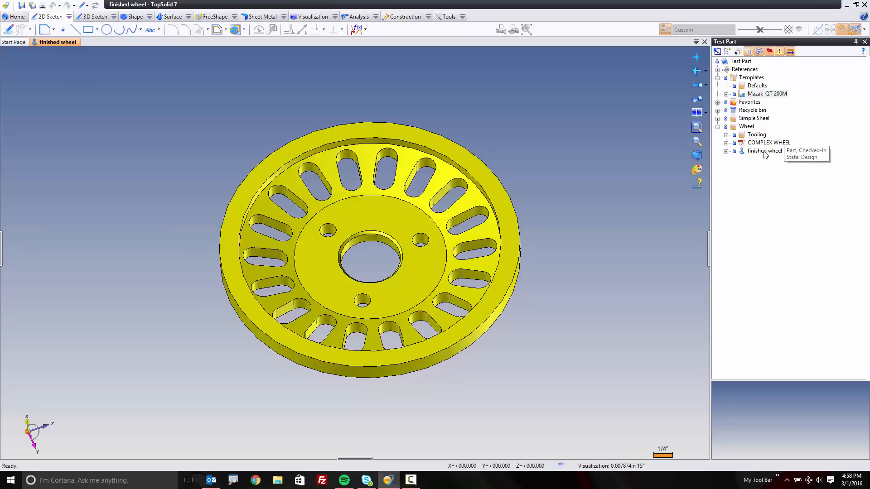
pyautogui.rightClick(765, 150)
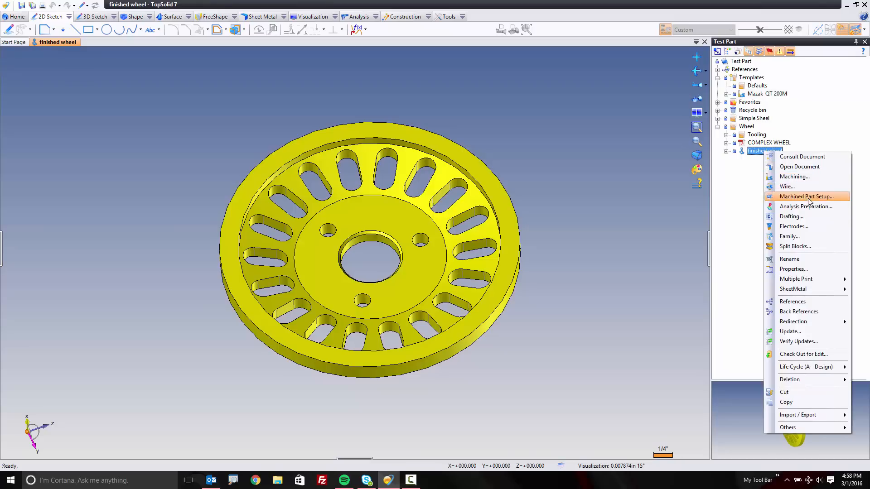
pyautogui.click(805, 196)
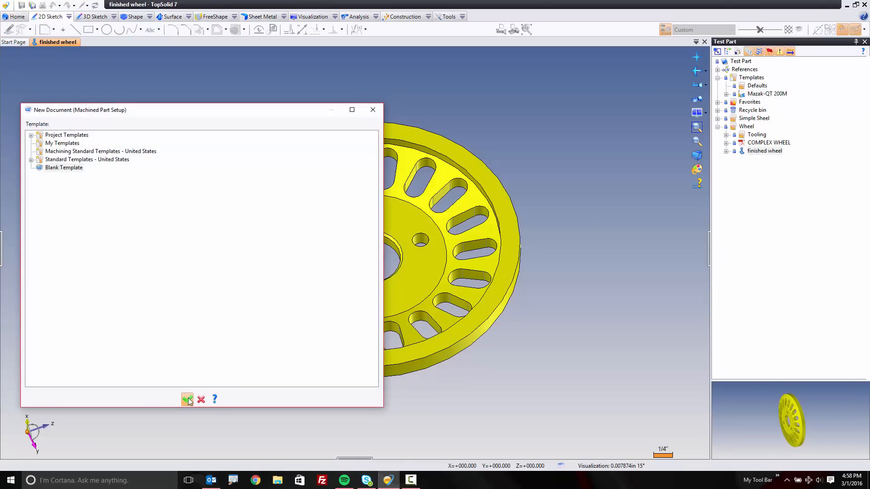
# Step: Create the setup document with Cylinder stock and a 0.03in Z- margin
pyautogui.click(188, 399)
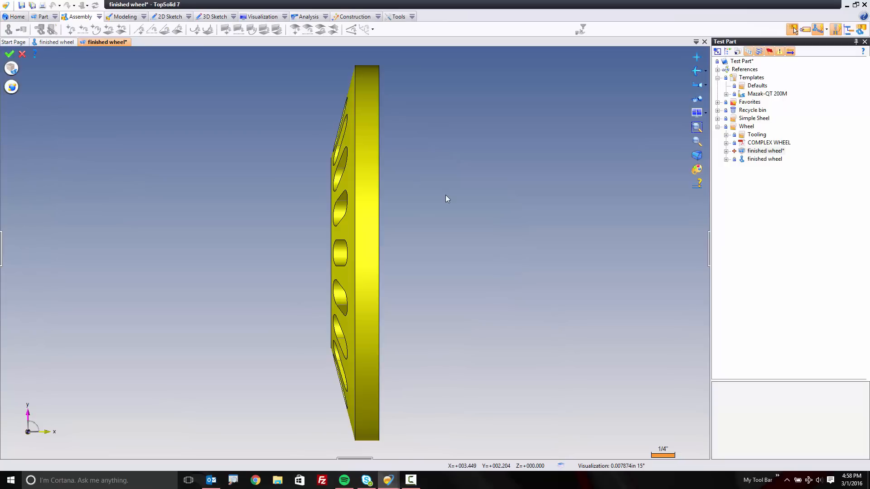
pyautogui.moveTo(258, 163)
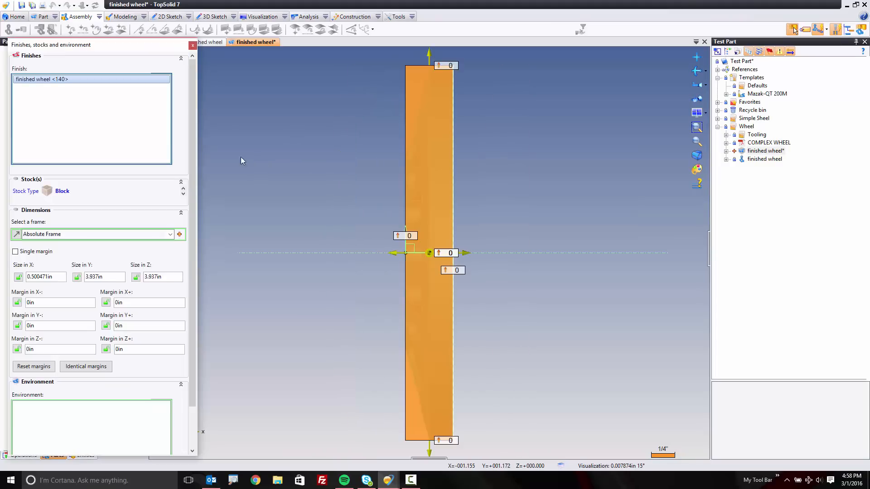
pyautogui.click(62, 208)
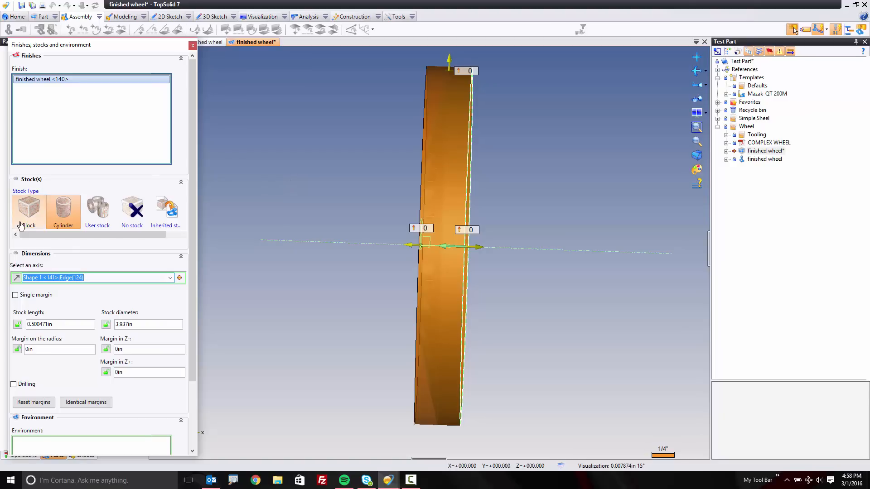
pyautogui.moveTo(98, 211)
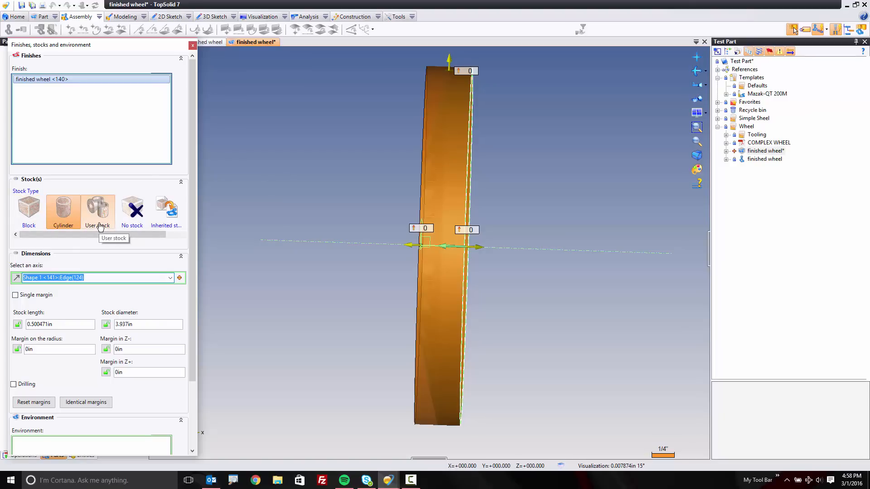
pyautogui.click(62, 210)
pyautogui.write('0.03')
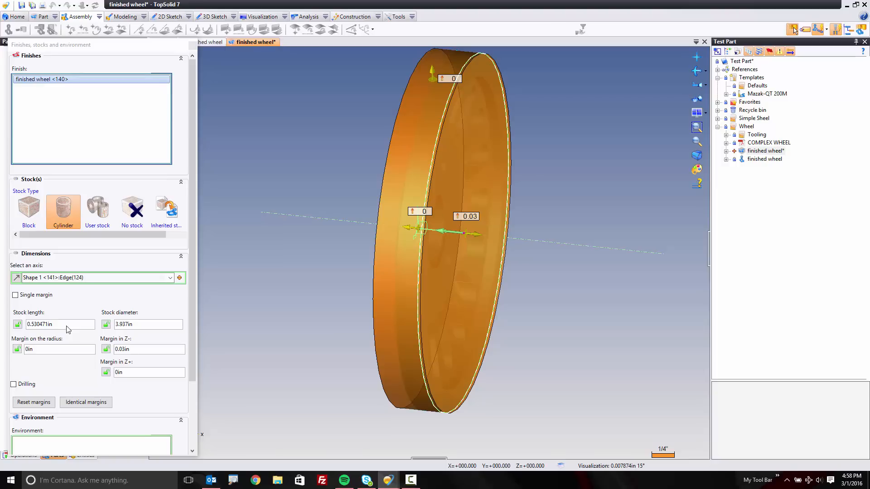
pyautogui.click(54, 324)
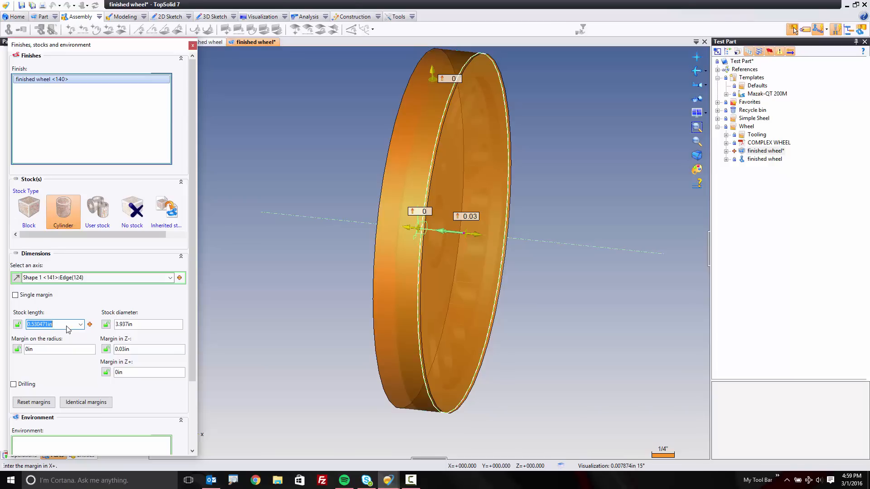
# Step: Make the stock 0.75in long, 4.125in diameter, with .0625 Z margin, and accept it
pyautogui.write('0.75in')
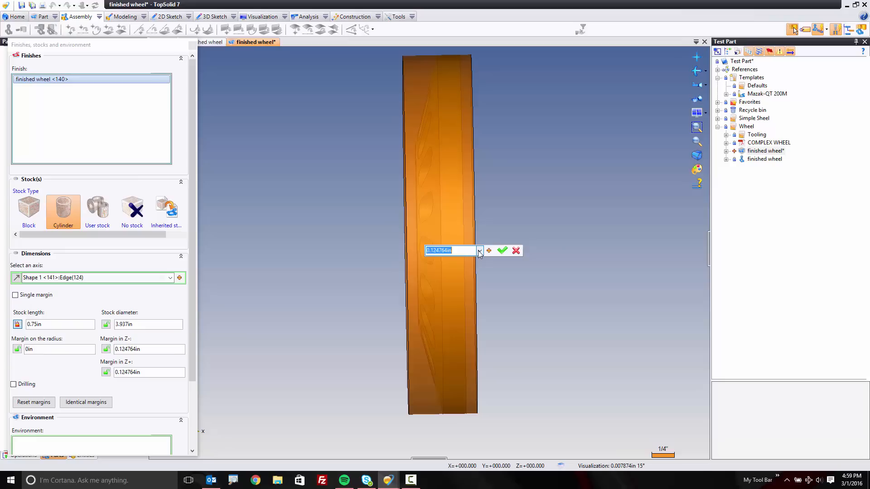
pyautogui.write('.0625')
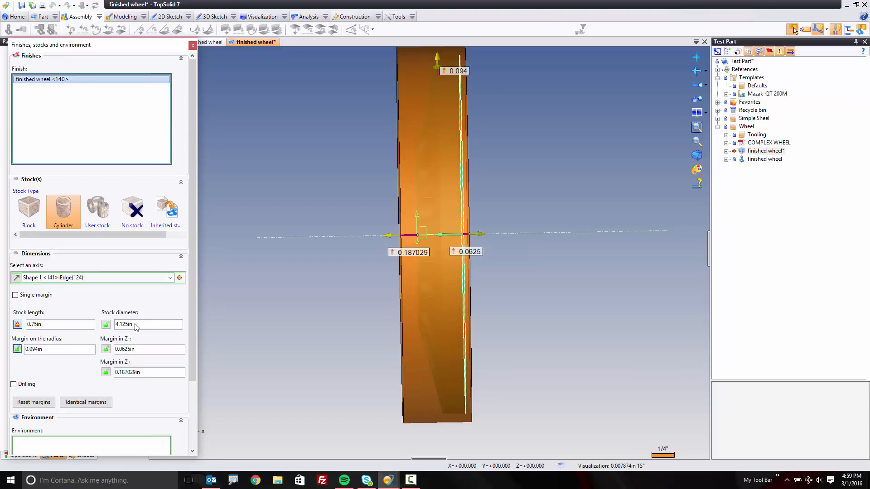
pyautogui.moveTo(507, 121)
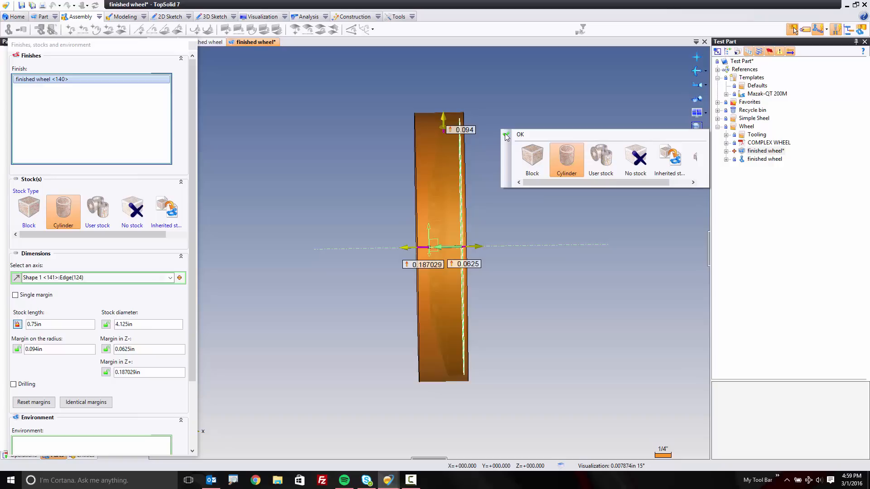
pyautogui.click(520, 134)
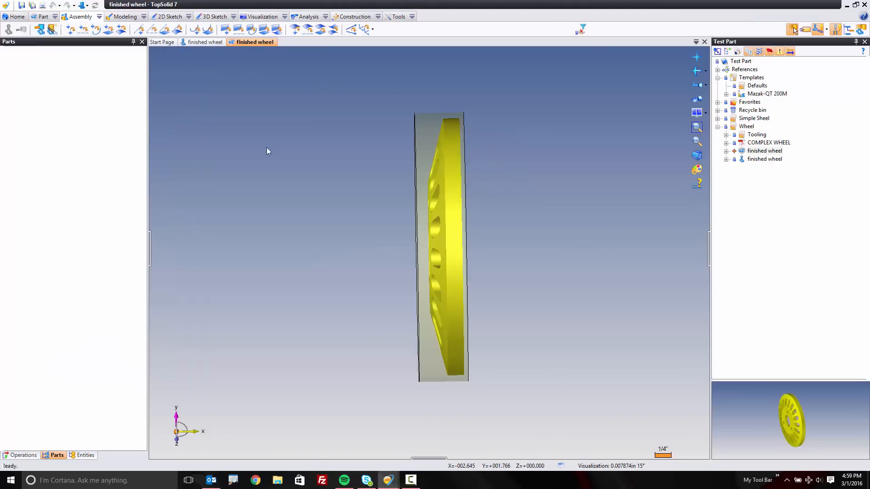
# Step: Create a new machining document in the Wheel folder from the Mazak-QT 200M project template
pyautogui.rightClick(746, 126)
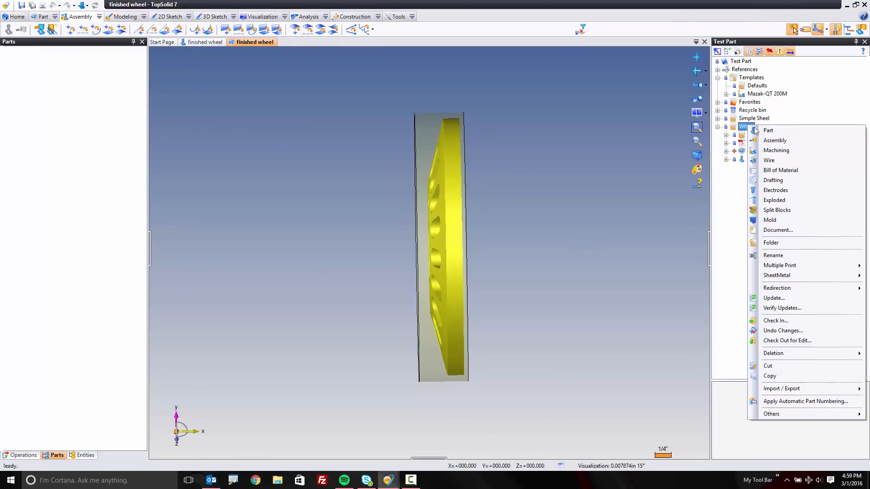
pyautogui.click(776, 150)
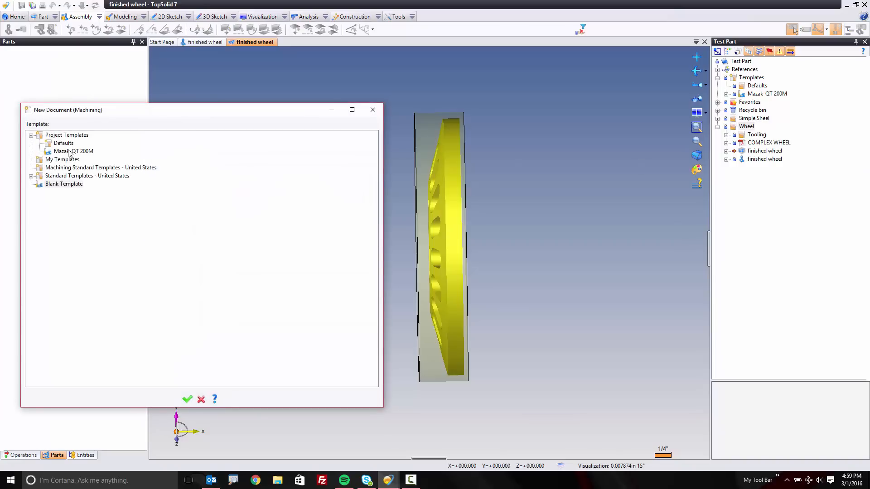
pyautogui.click(72, 151)
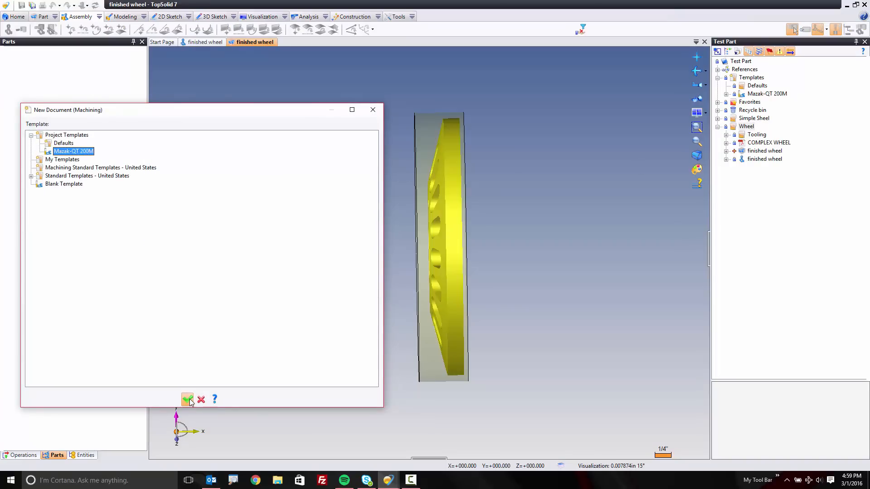
pyautogui.click(187, 399)
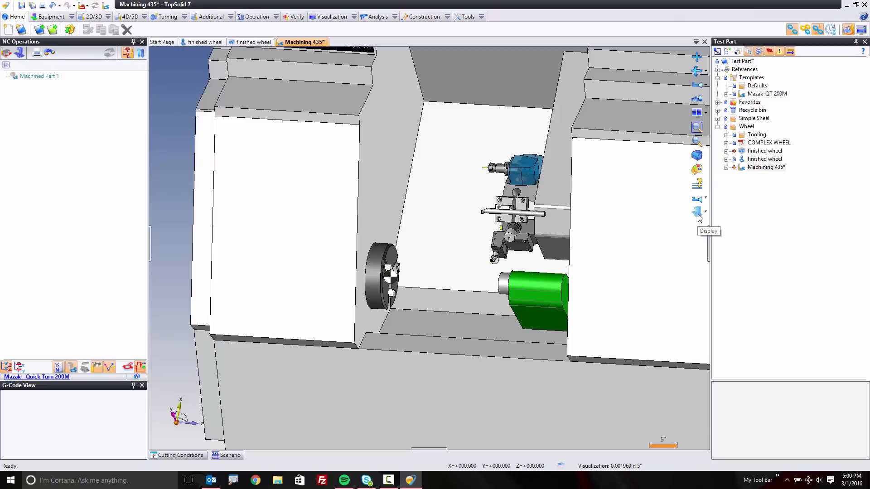
# Step: Turn off the machine housing in the Display settings, leaving only the chuck visible
pyautogui.click(704, 212)
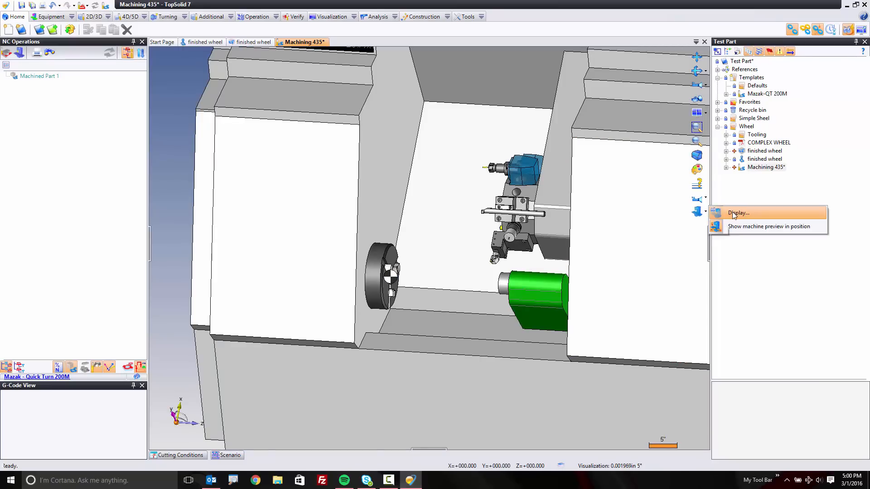
pyautogui.click(738, 212)
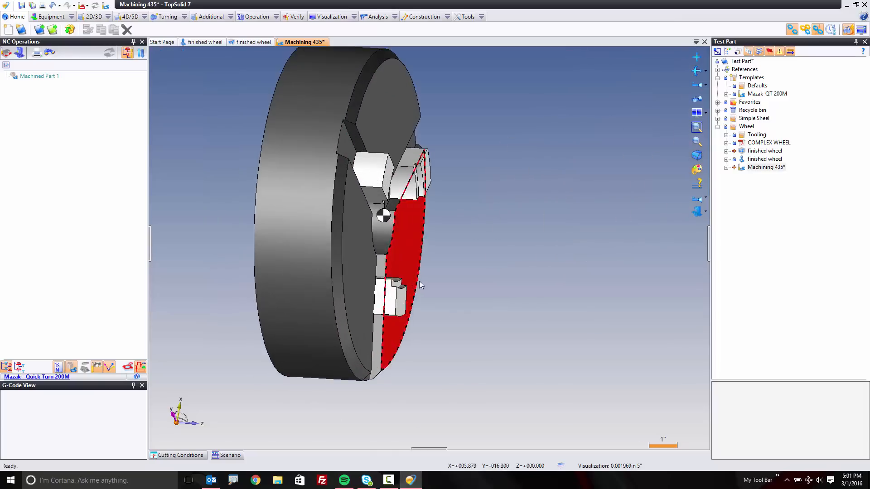
# Step: Seat the wheel on the chuck face via the Absolute XZ Plane, with Chuck as part holder
pyautogui.click(764, 151)
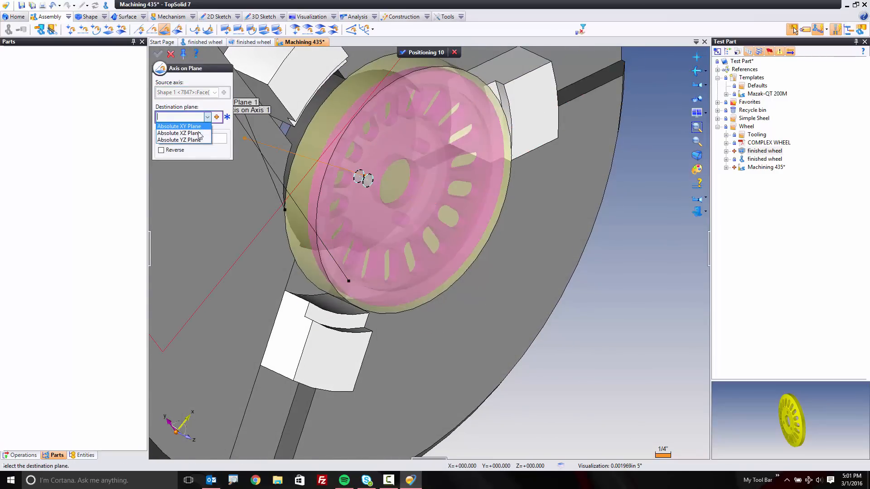
pyautogui.click(178, 126)
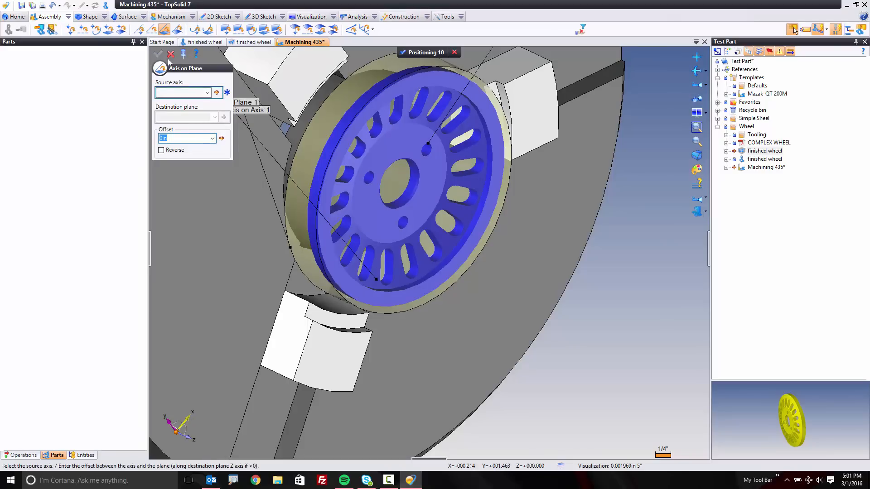
pyautogui.click(159, 54)
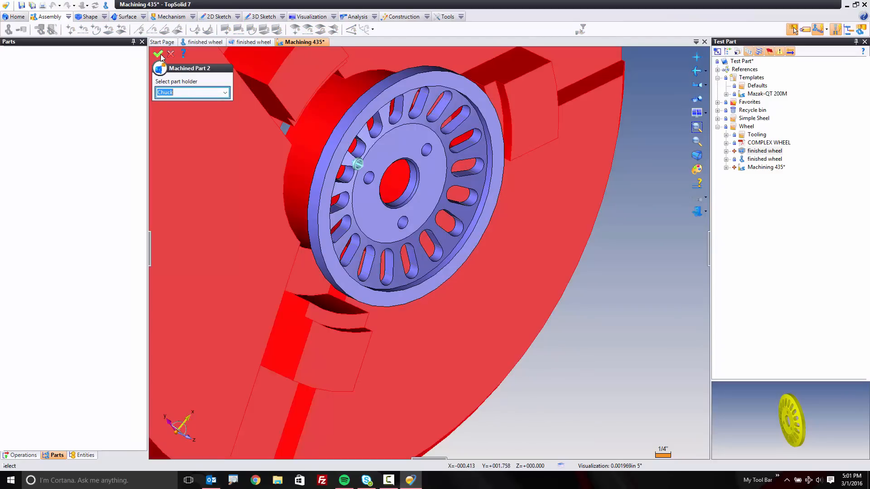
pyautogui.click(158, 54)
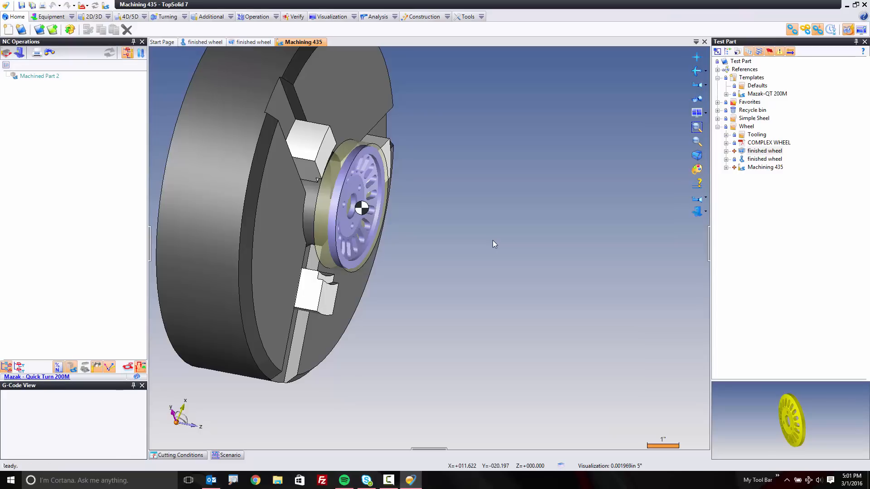
pyautogui.moveTo(477, 245)
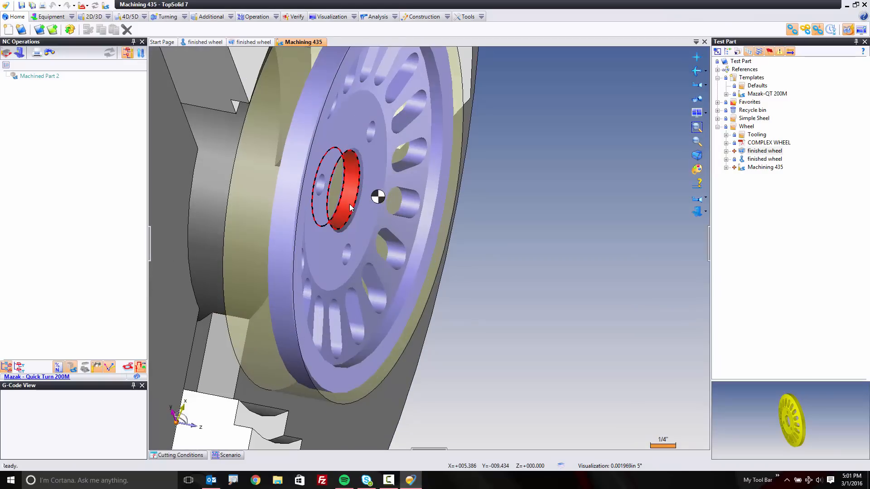
# Step: Start Hole Machining on the centre hole with the T10 0.750in drill and edit through-hole overdepth
pyautogui.rightClick(349, 208)
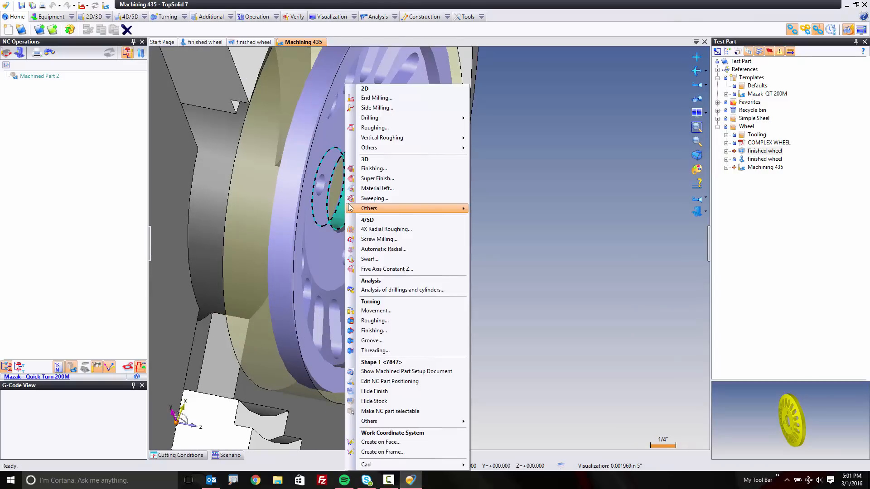
pyautogui.moveTo(369, 118)
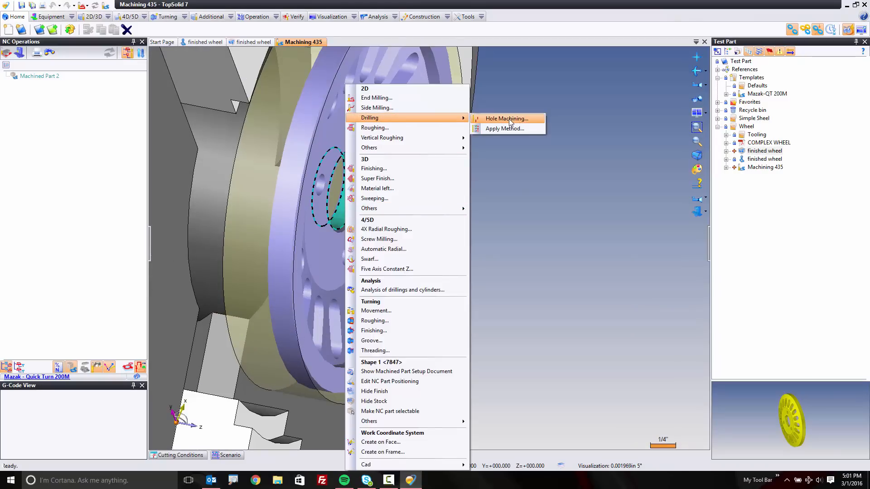
pyautogui.click(506, 118)
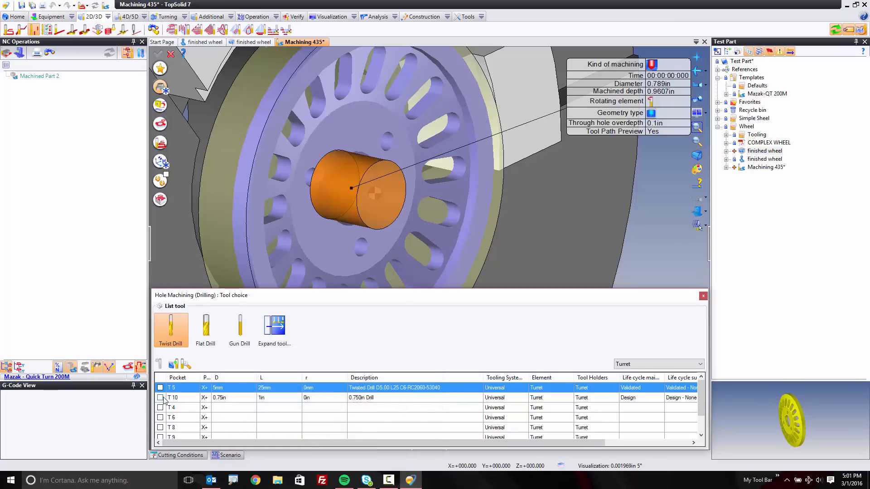
pyautogui.click(173, 397)
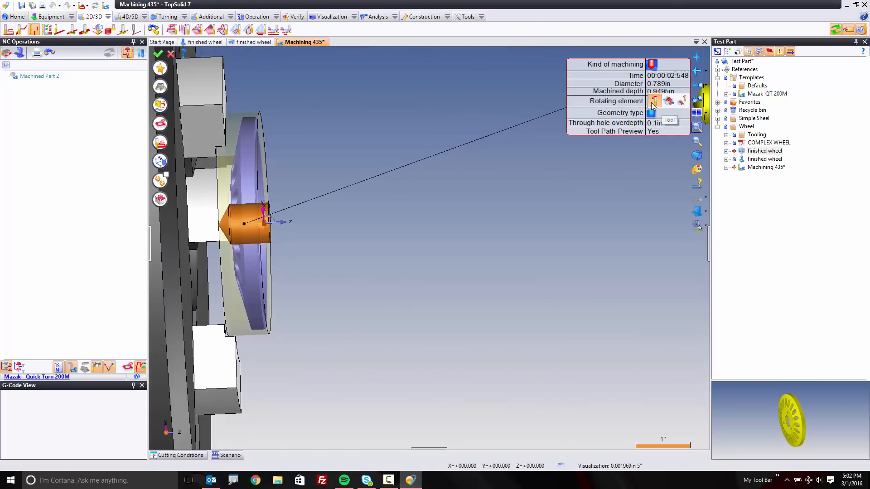
pyautogui.moveTo(669, 101)
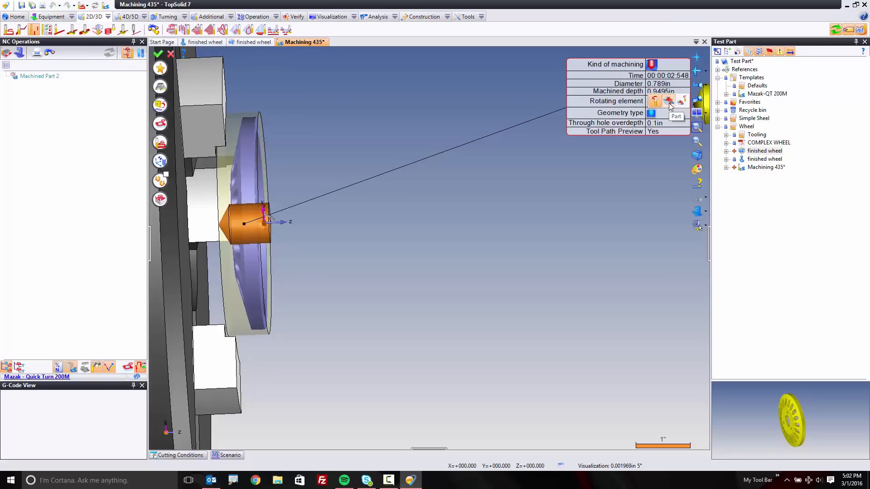
pyautogui.moveTo(683, 103)
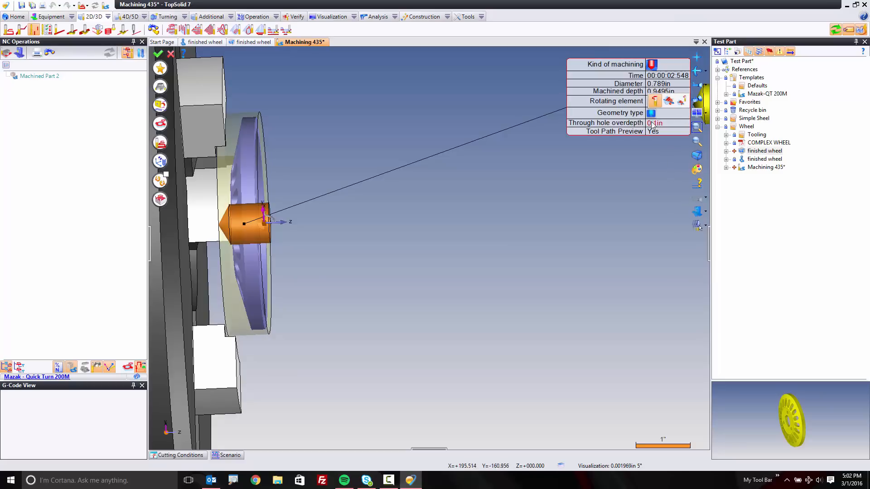
pyautogui.click(652, 113)
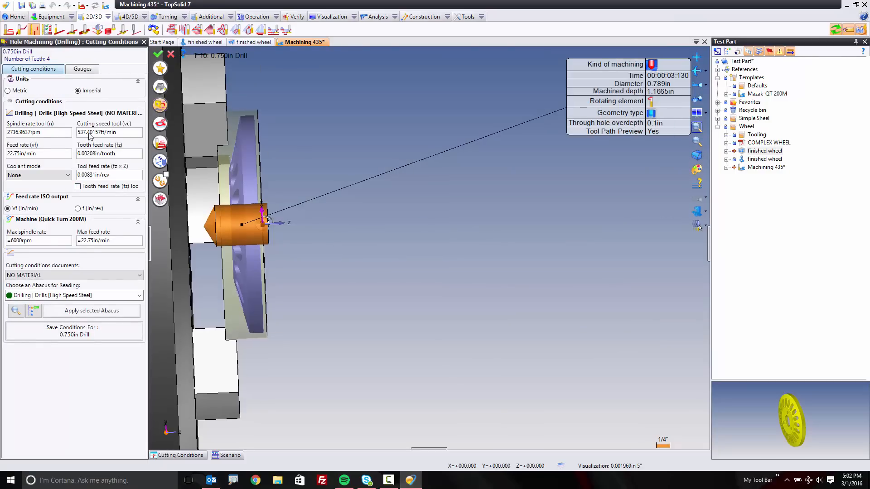
# Step: Accept the 0.750in drill's cutting conditions and validate the Hole Machining operation
pyautogui.click(103, 132)
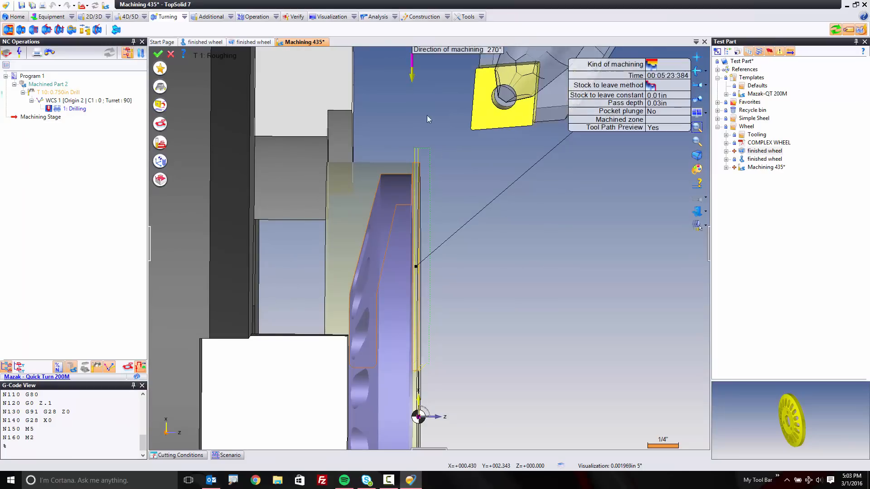
# Step: Validate face roughing, scrub its simulation, then start another Roughing on the wheel's outer face
pyautogui.click(158, 54)
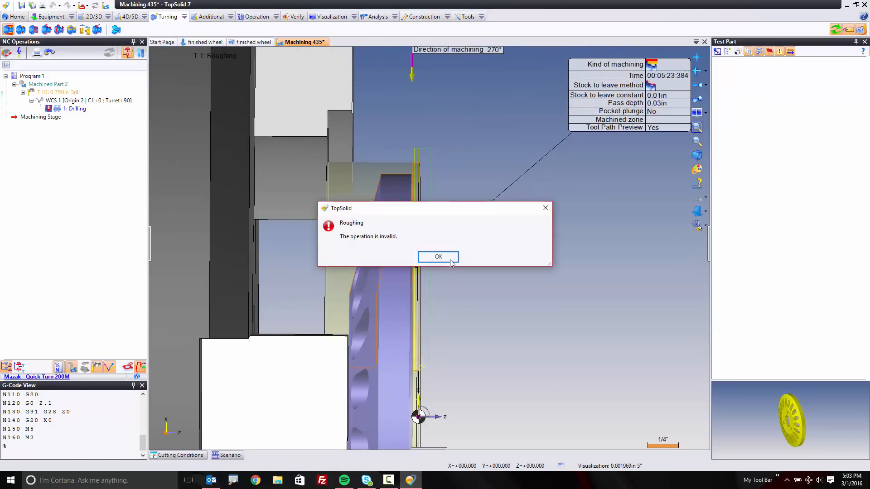
pyautogui.click(438, 256)
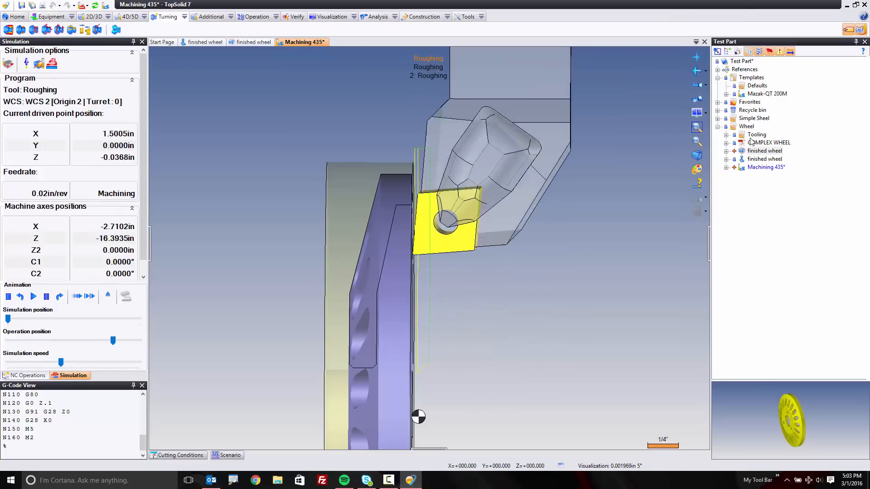
pyautogui.moveTo(113, 340); pyautogui.dragTo(139, 340)
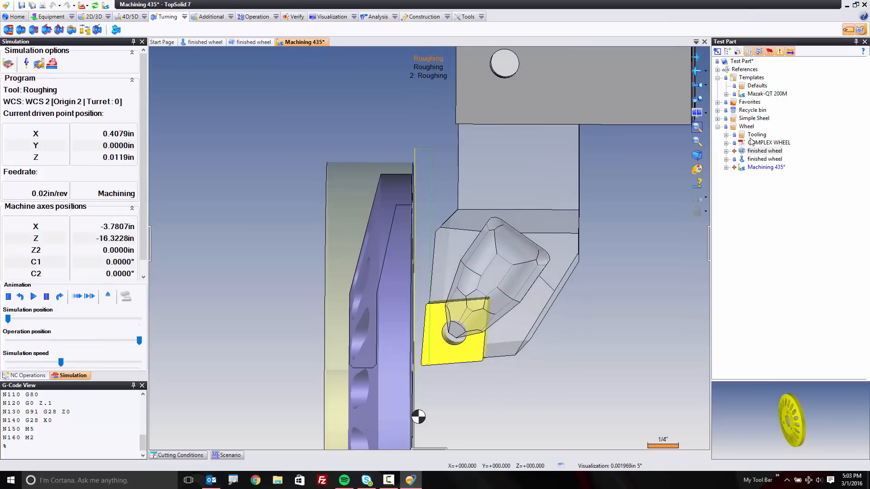
pyautogui.click(107, 296)
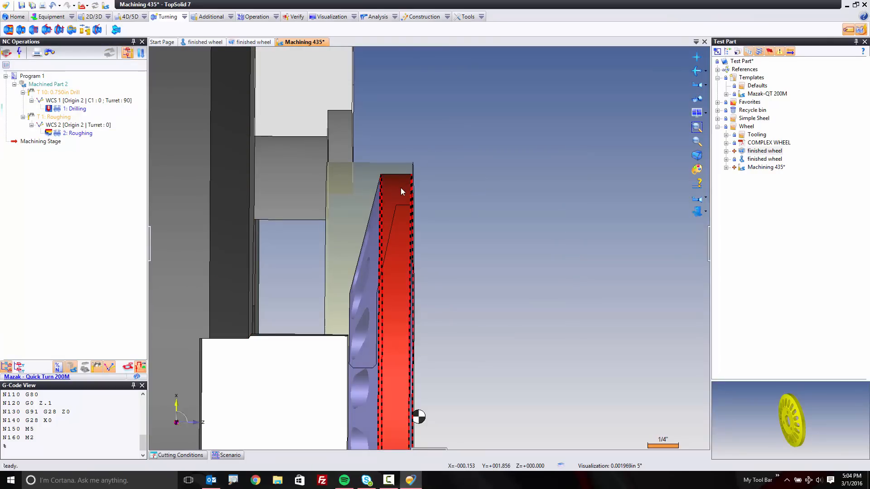
pyautogui.click(79, 133)
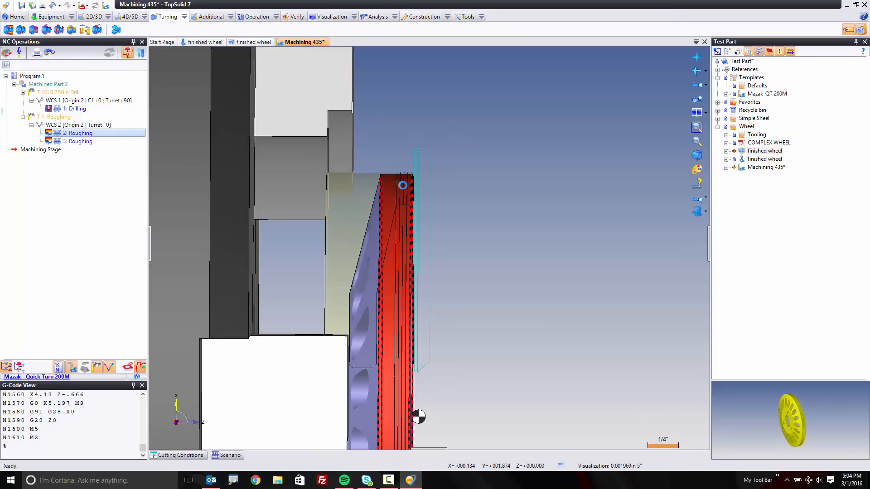
# Step: Open the second roughing operation for editing at its Stock to leave / limits settings
pyautogui.click(79, 141)
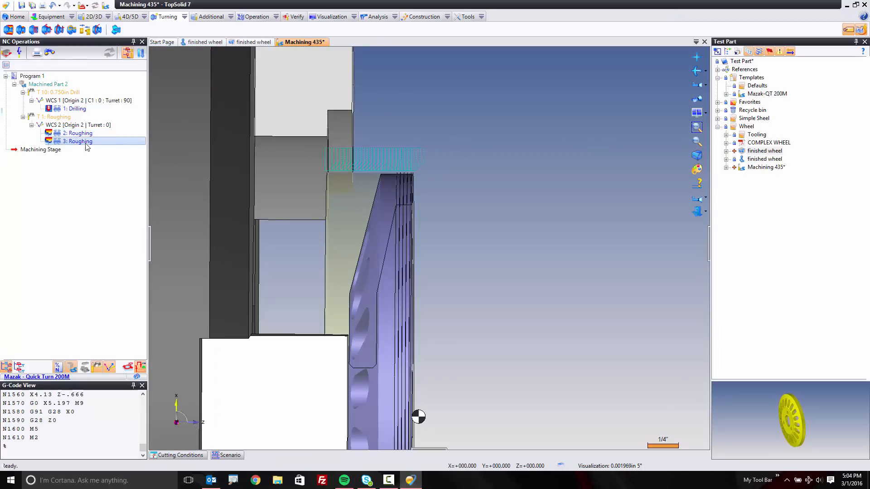
pyautogui.doubleClick(79, 140)
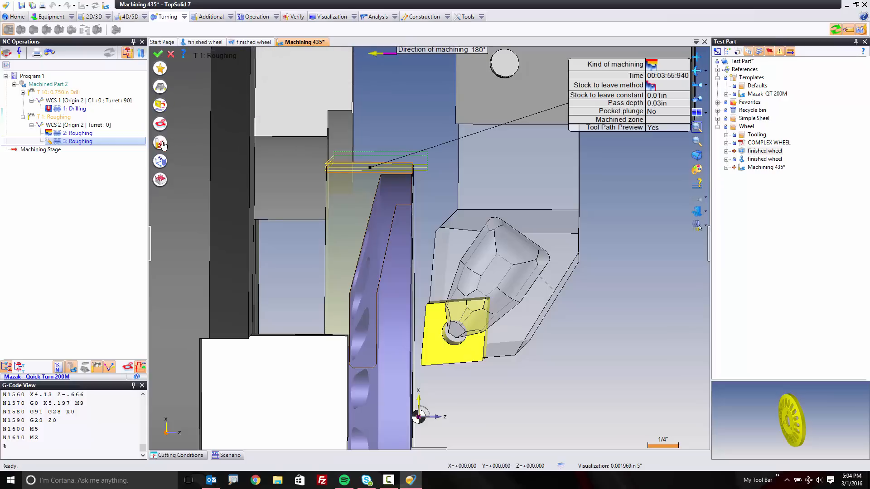
pyautogui.doubleClick(79, 141)
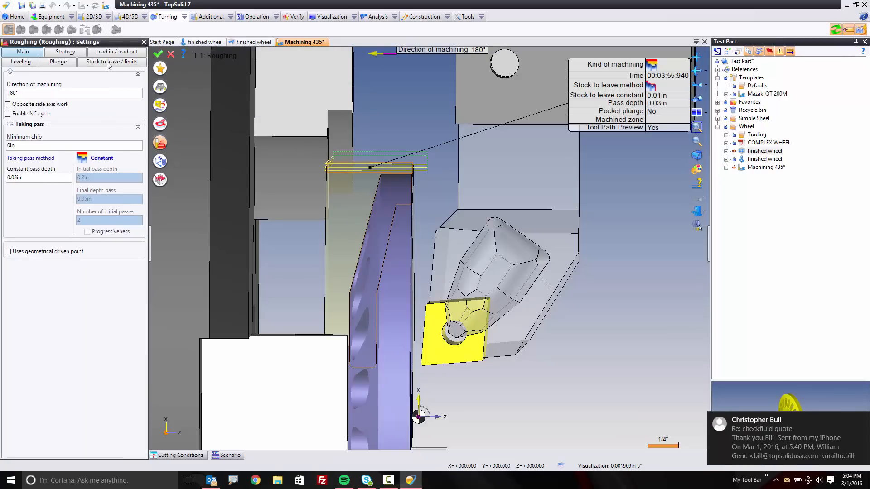
pyautogui.click(111, 61)
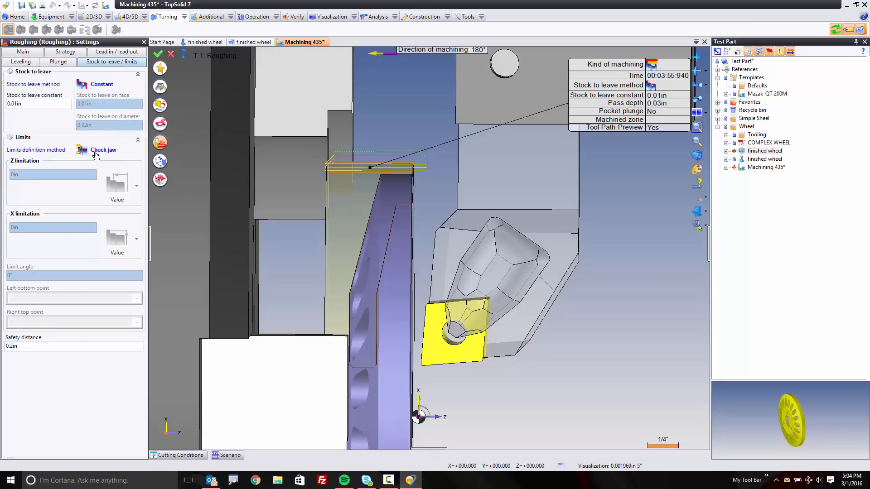
# Step: Limit the roughing In Z, first at -0.5in, then at a picked wheel vertex
pyautogui.click(81, 150)
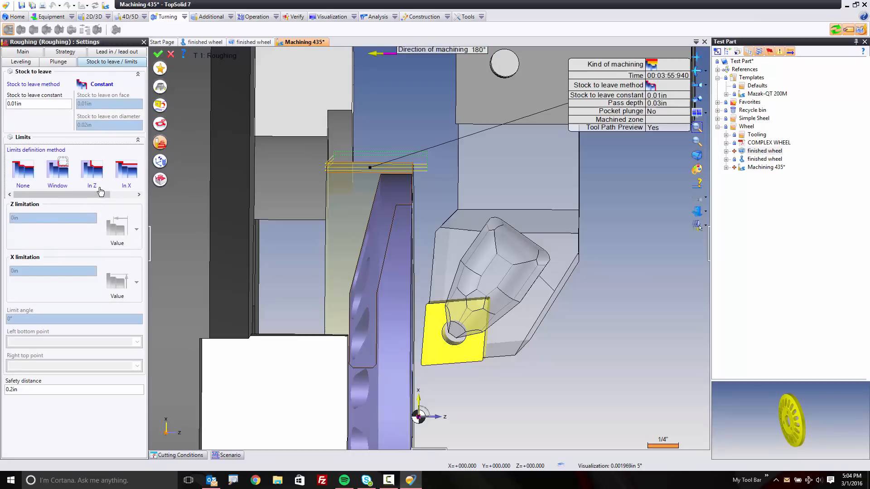
pyautogui.click(91, 169)
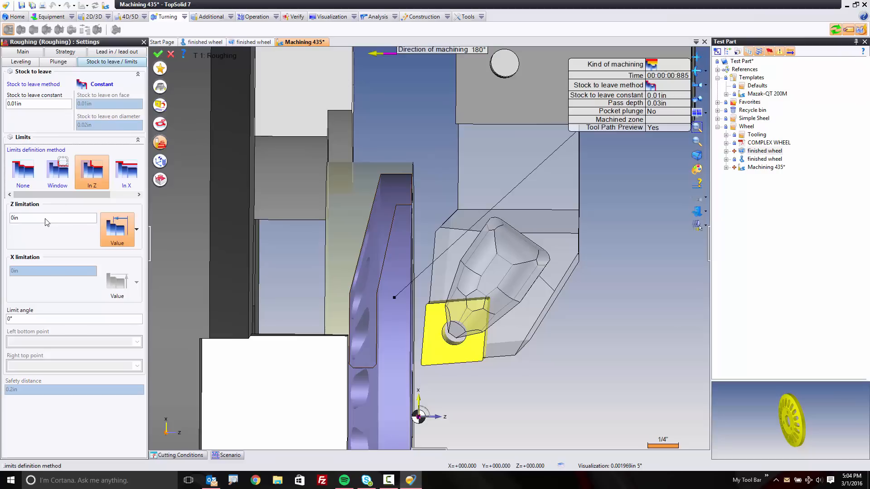
pyautogui.click(47, 217)
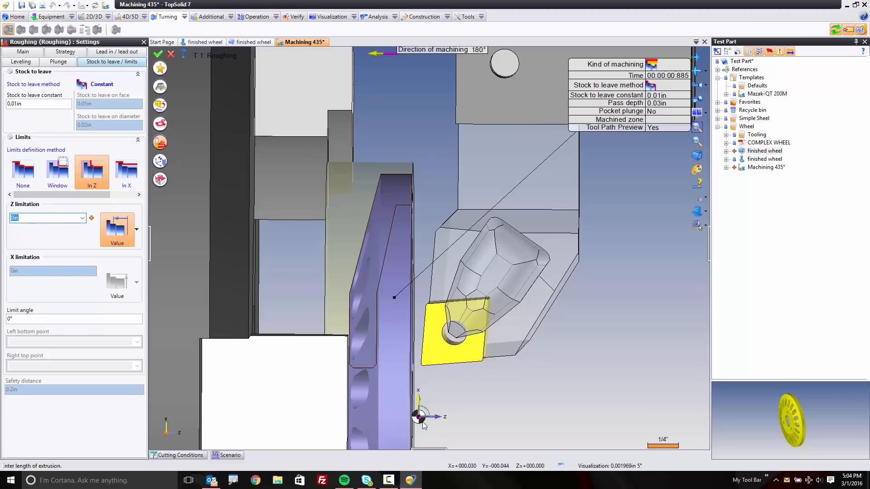
pyautogui.write('-0.5in')
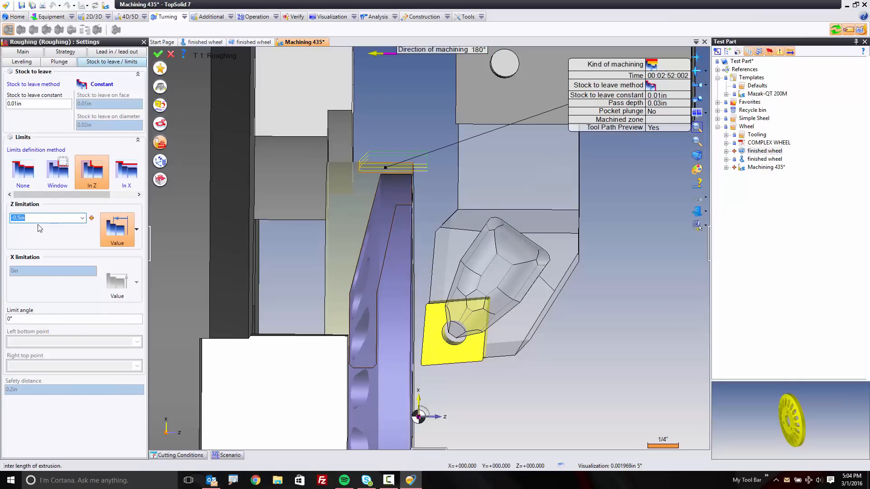
pyautogui.click(136, 228)
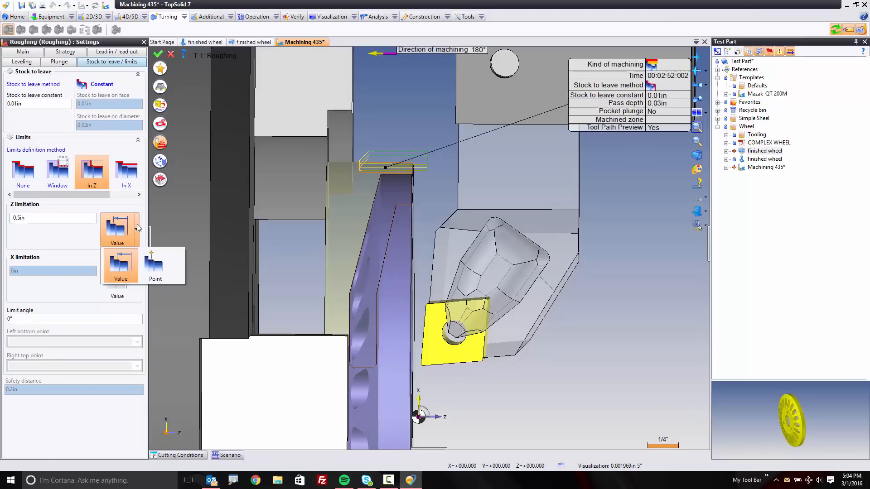
pyautogui.click(155, 264)
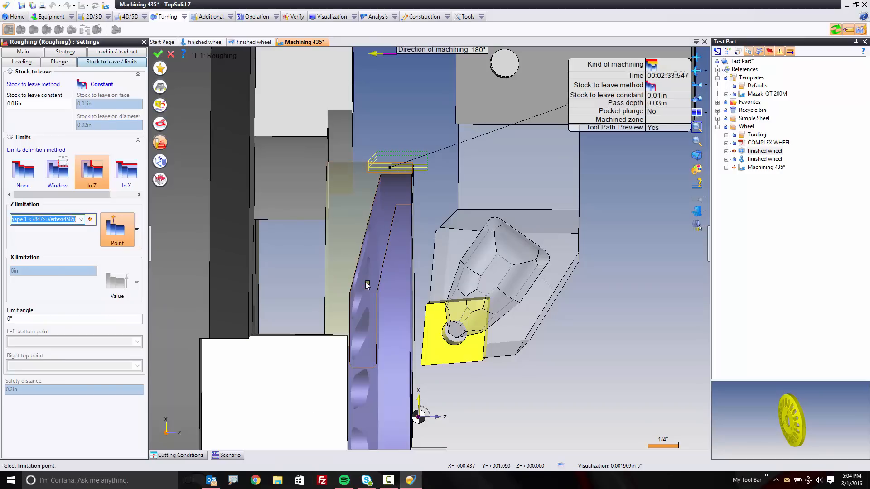
pyautogui.moveTo(348, 327)
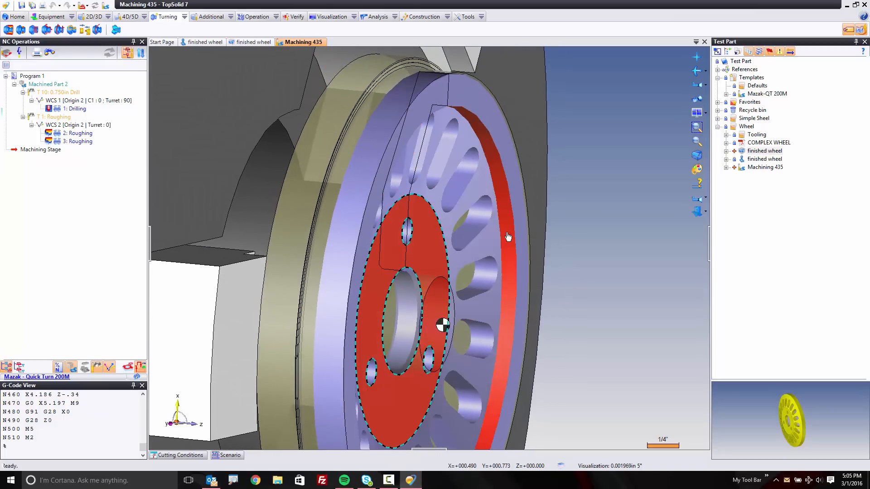
# Step: Create a turning roughing operation on the wheel's bore using the T3 ID Roughing tool
pyautogui.rightClick(442, 325)
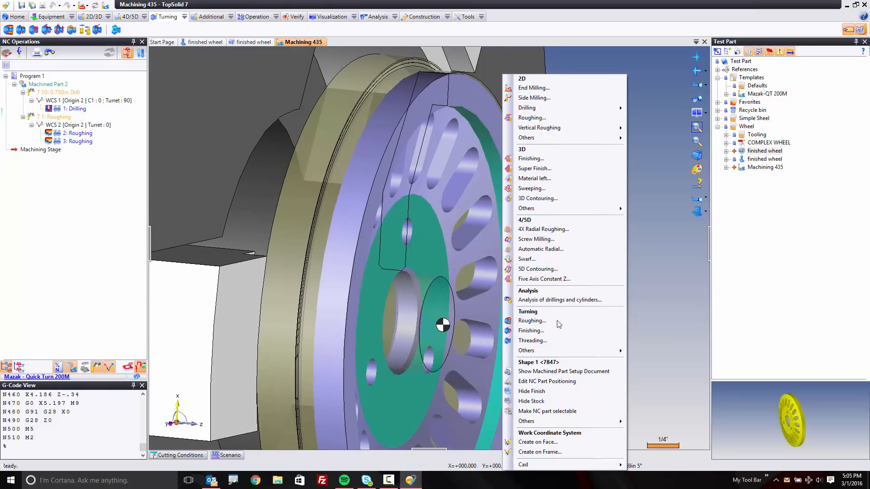
pyautogui.click(532, 321)
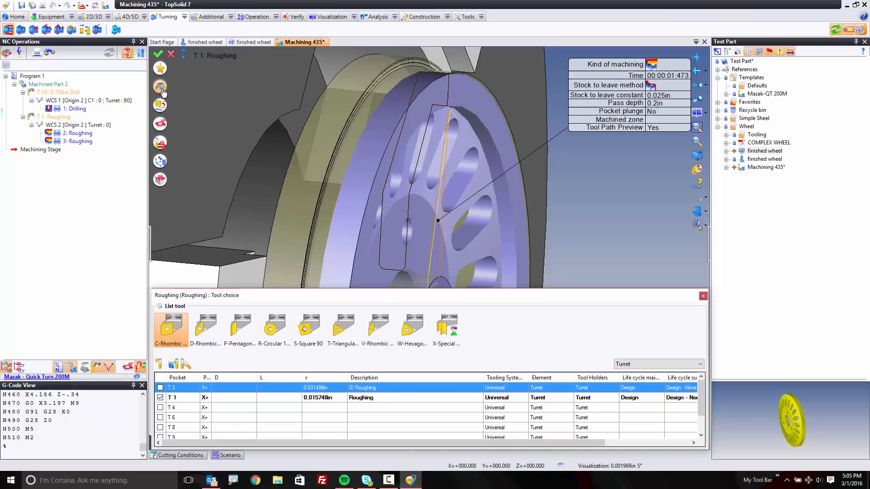
pyautogui.moveTo(250, 423)
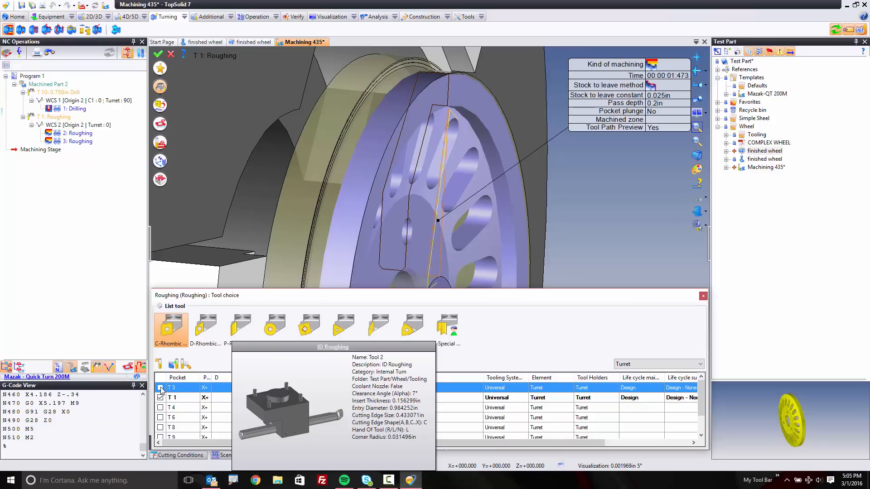
pyautogui.click(160, 387)
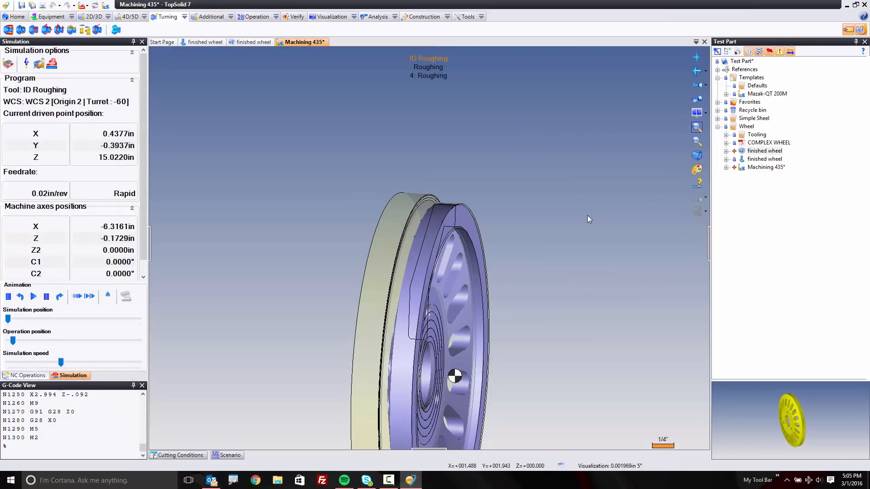
# Step: Play the full machine simulation from drilling through the ID roughing pass
pyautogui.click(24, 375)
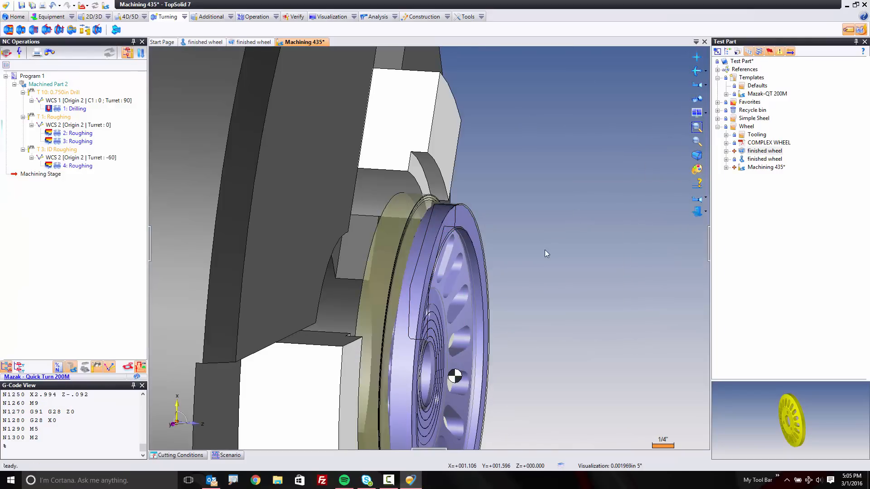
pyautogui.scroll(-3)
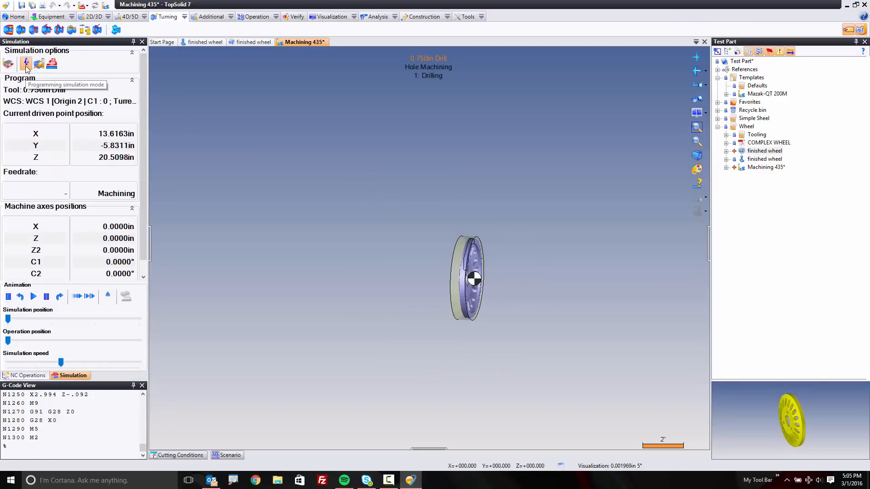
pyautogui.click(27, 64)
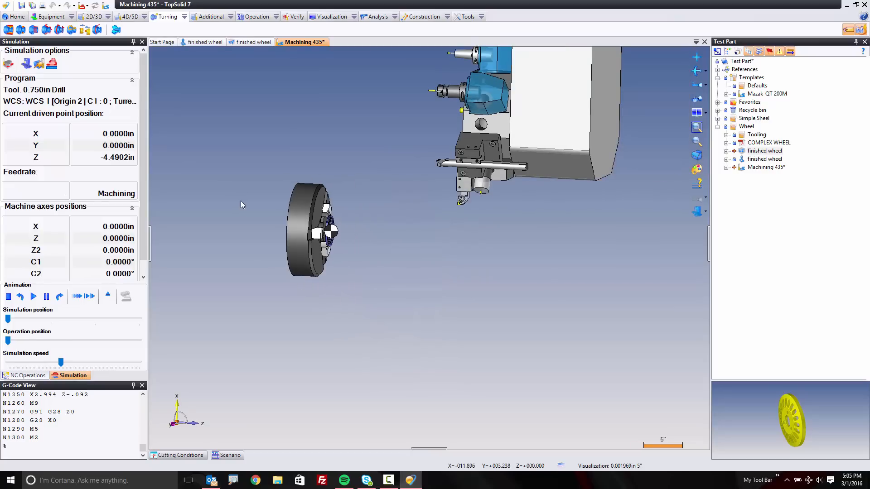
pyautogui.click(33, 296)
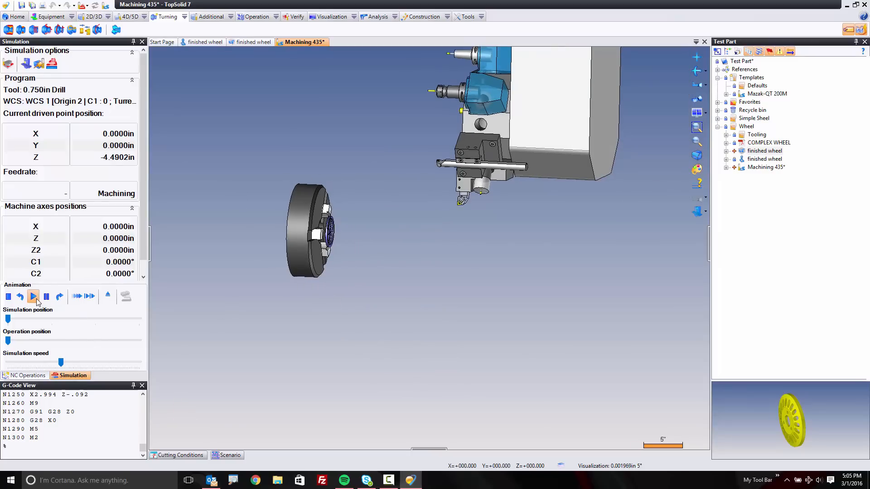
pyautogui.click(33, 296)
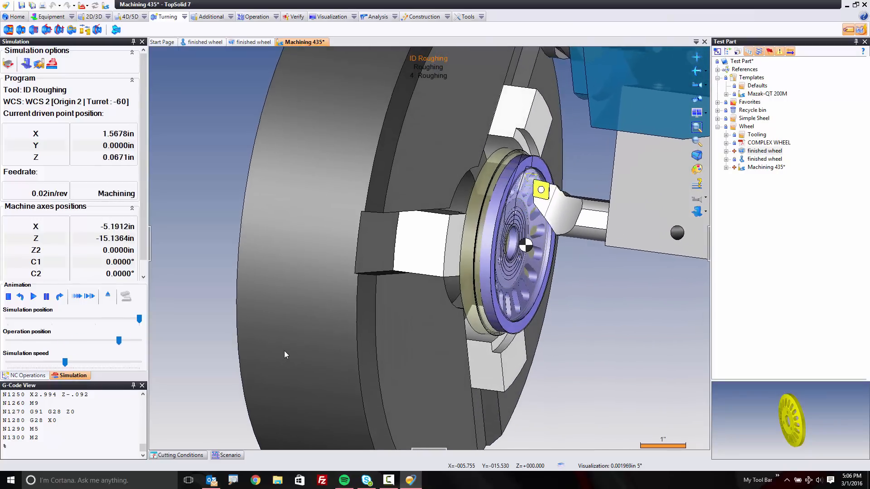
pyautogui.click(22, 375)
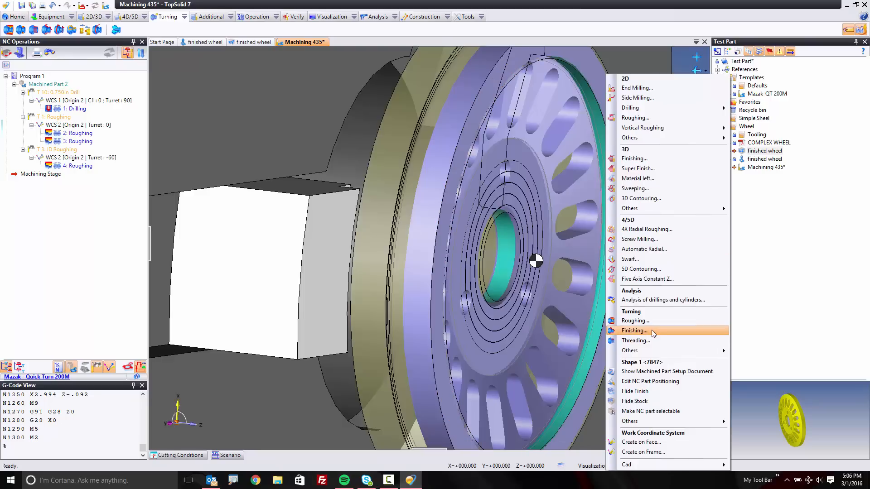
# Step: Add a Turning > Finishing contouring operation and assign it the T1 Roughing tool
pyautogui.click(634, 331)
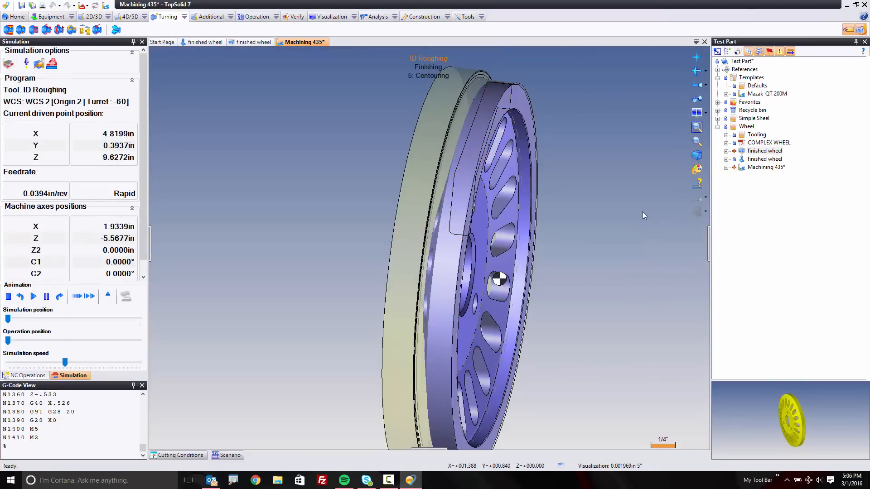
pyautogui.click(107, 296)
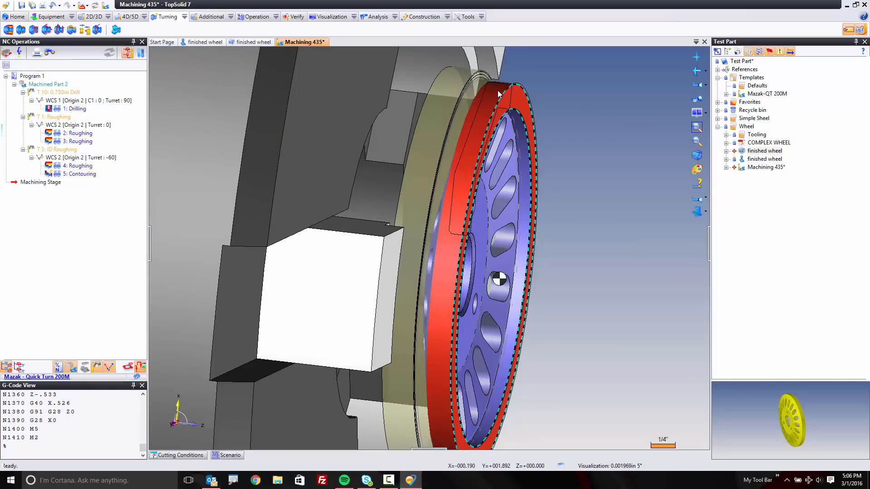
pyautogui.click(559, 333)
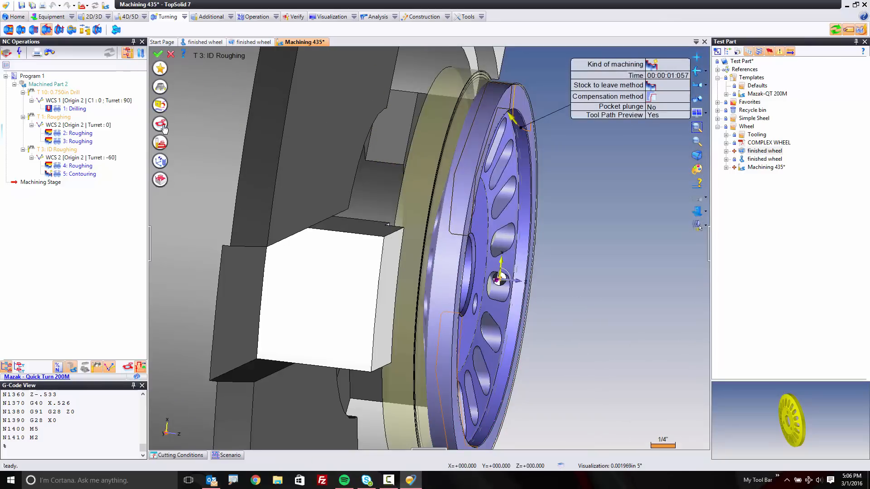
pyautogui.click(160, 124)
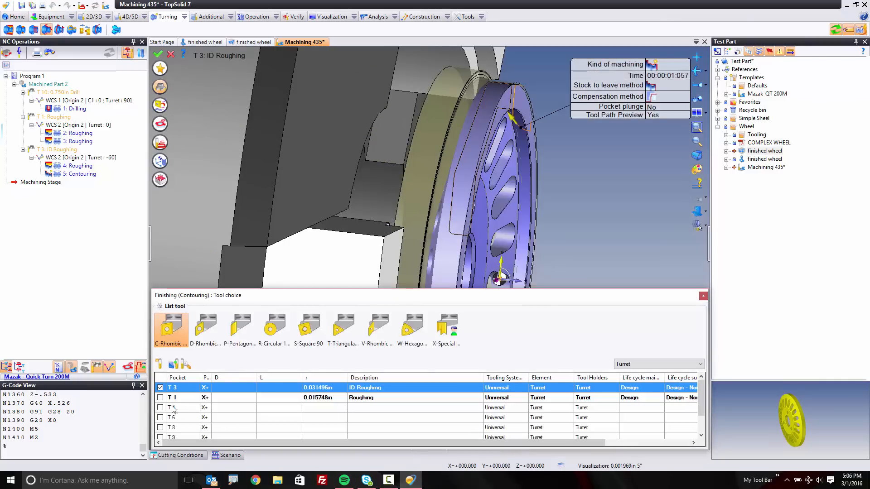
pyautogui.click(172, 397)
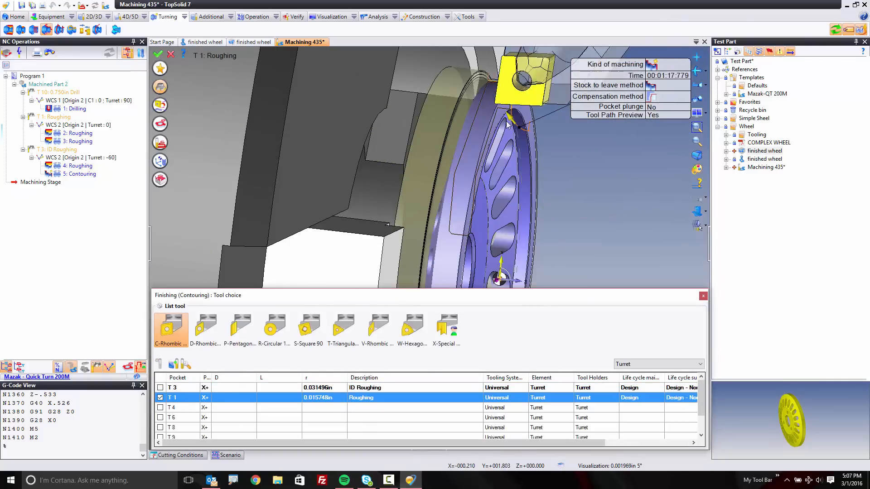